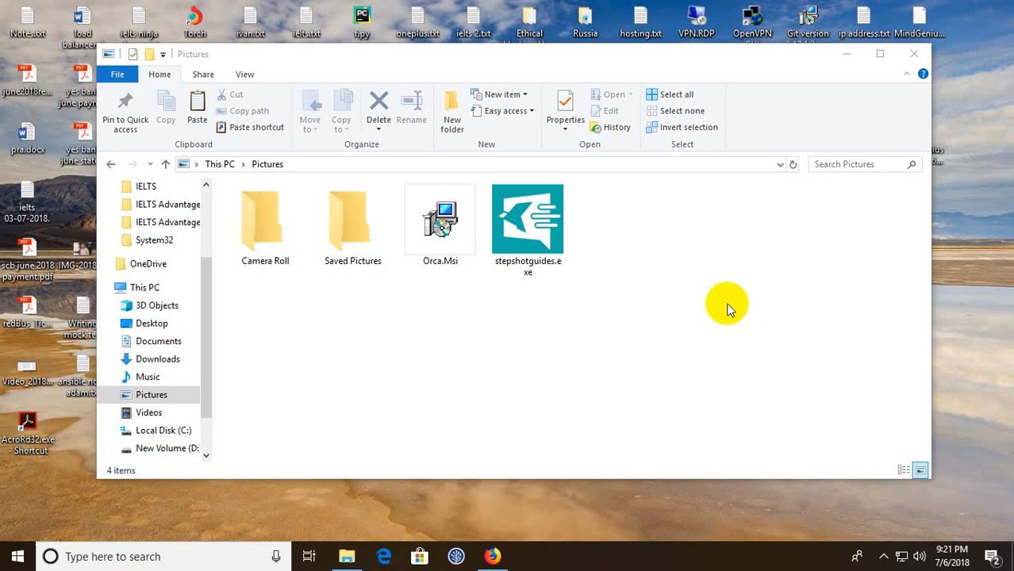
pyautogui.moveTo(692, 298)
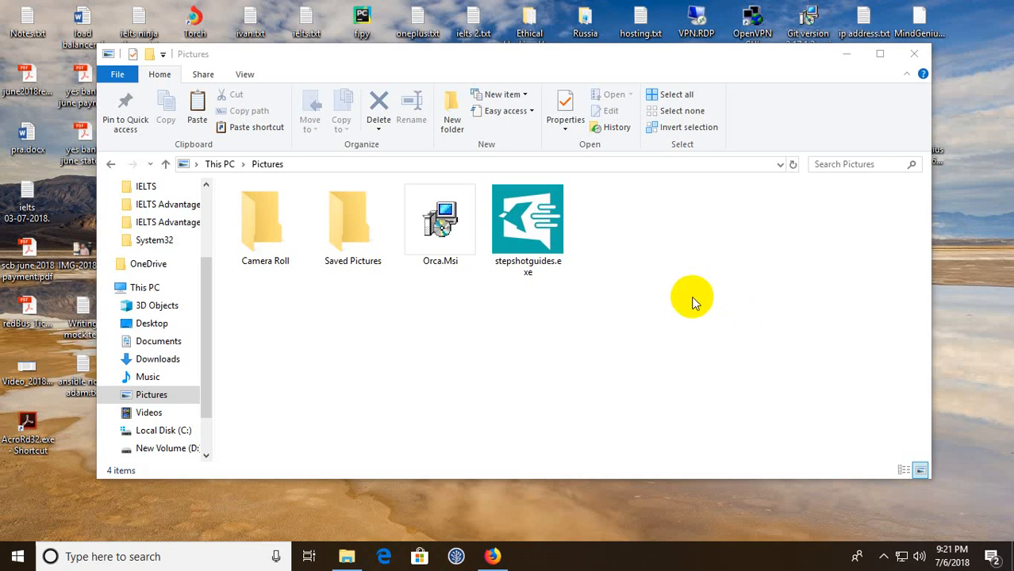
# Step: Run the stepshotguides.exe installer from the Pictures folder
pyautogui.click(527, 219)
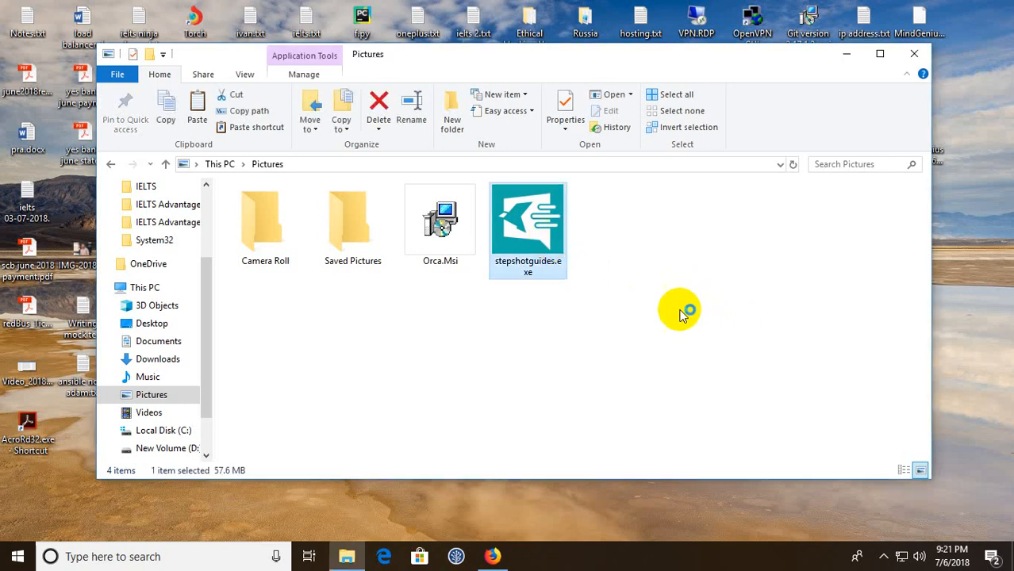
pyautogui.doubleClick(527, 222)
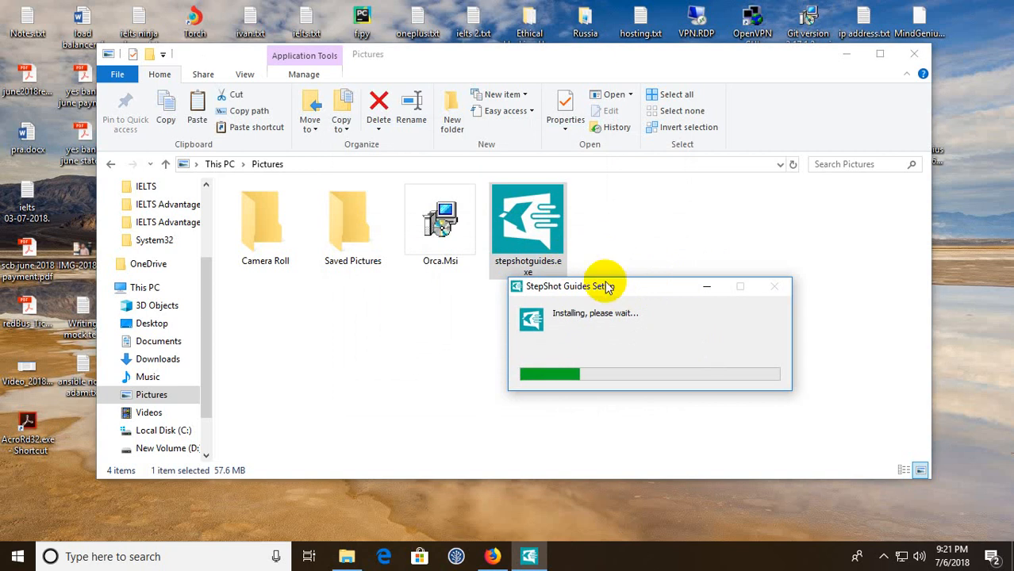
pyautogui.moveTo(618, 297)
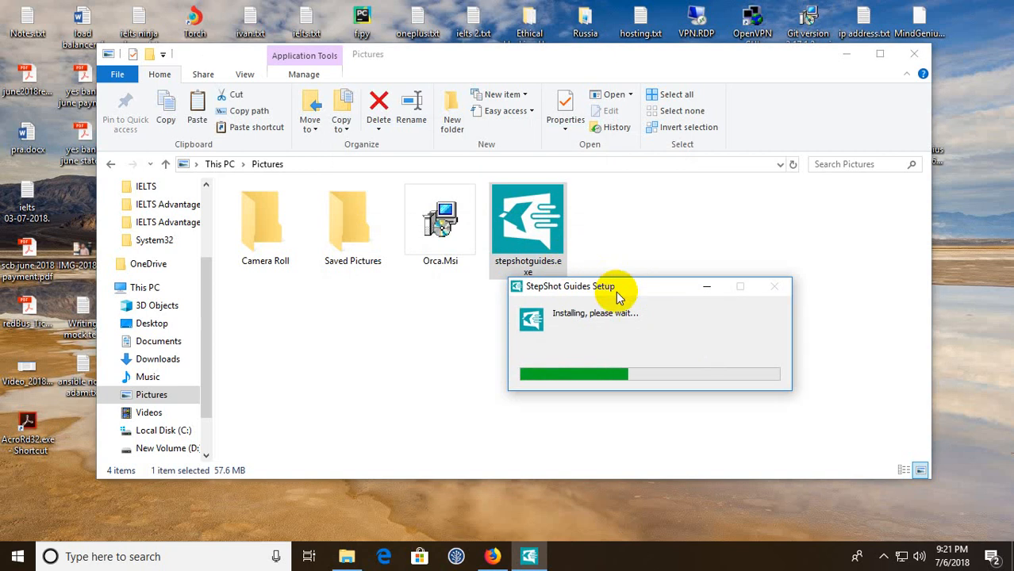
pyautogui.moveTo(657, 345)
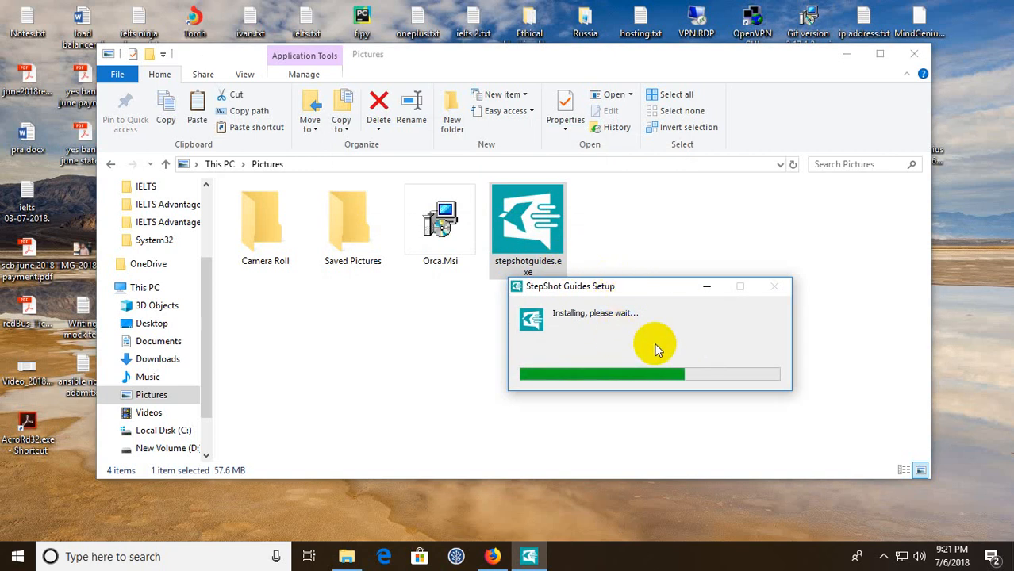
pyautogui.moveTo(679, 295)
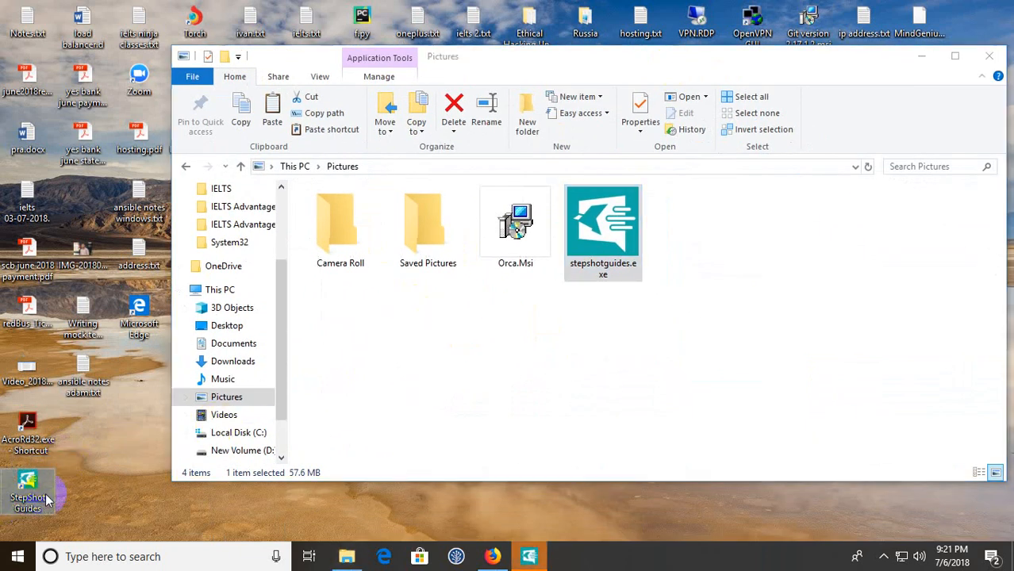
pyautogui.moveTo(74, 486)
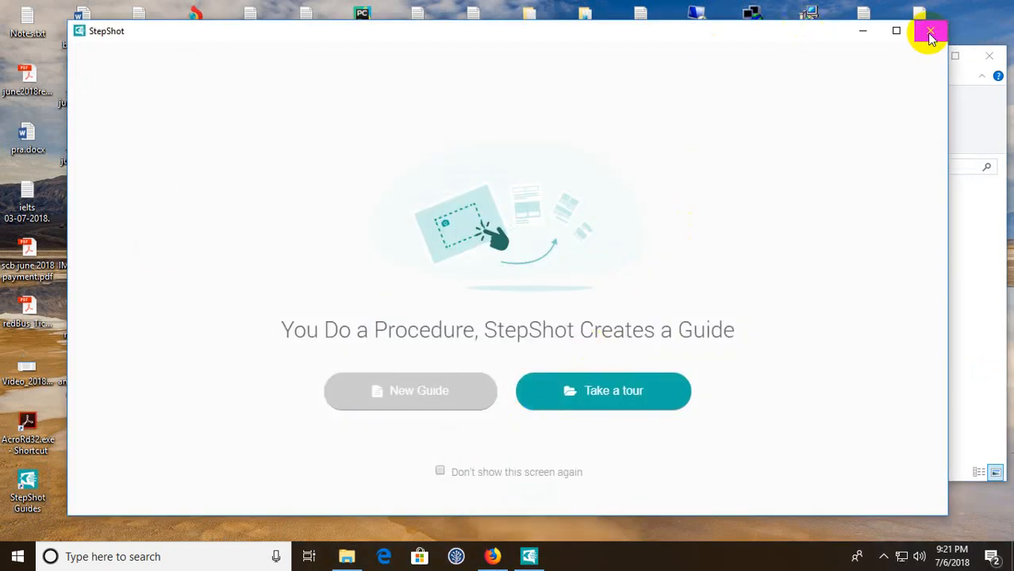
# Step: Relaunch StepShot Guides from the desktop and start a New Guide from the welcome screen
pyautogui.click(930, 32)
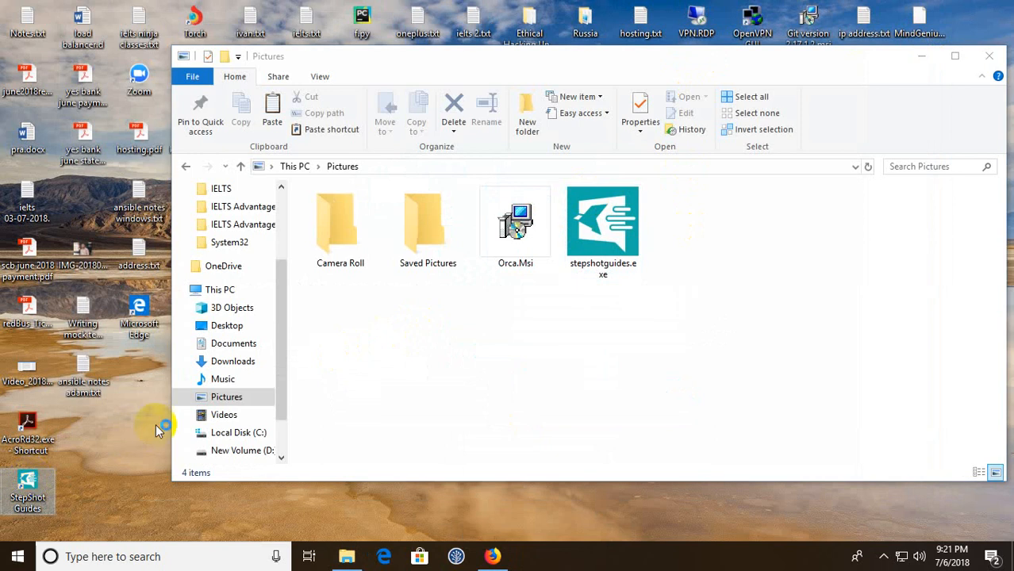
pyautogui.moveTo(394, 381)
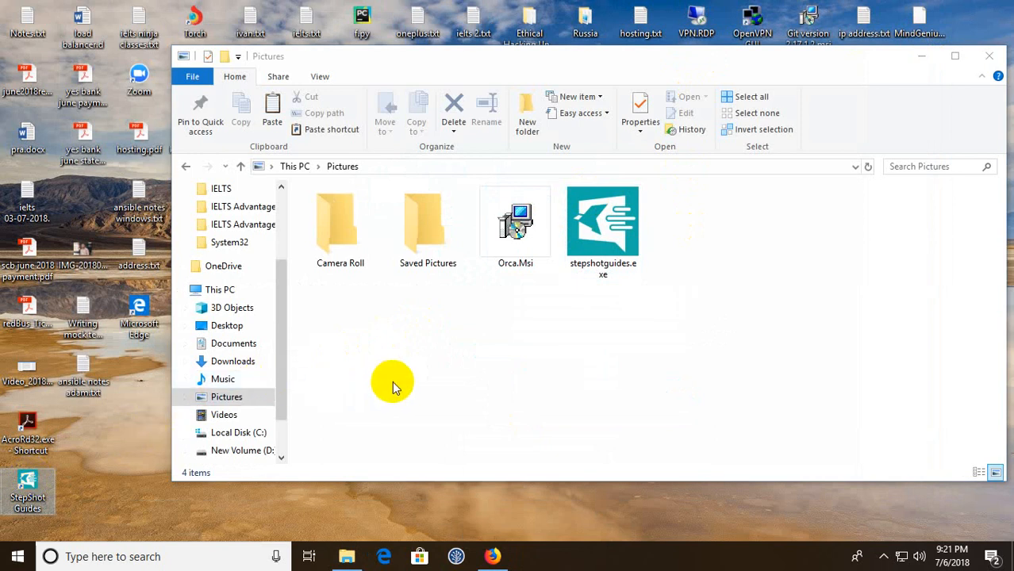
pyautogui.doubleClick(604, 221)
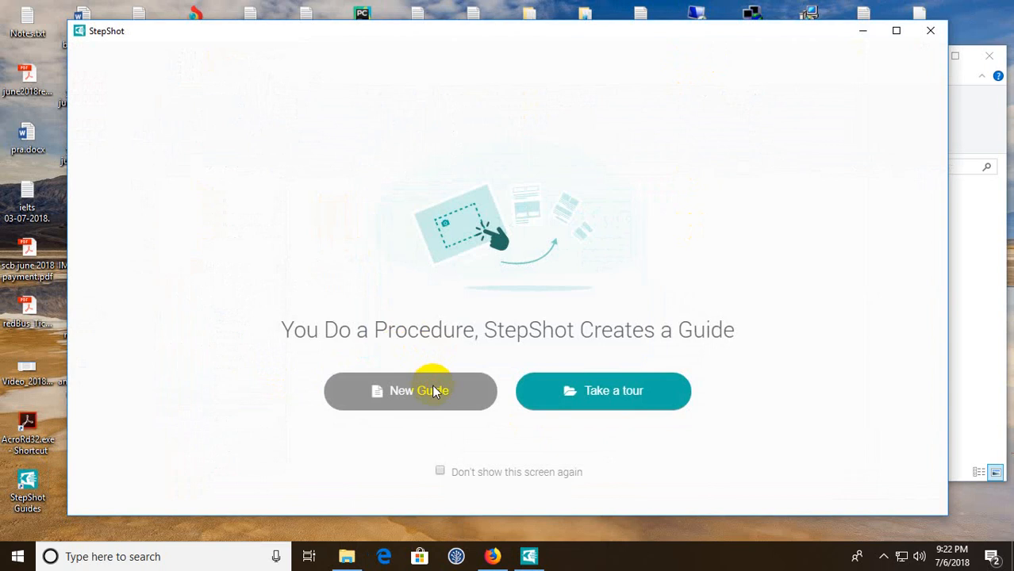
pyautogui.click(409, 391)
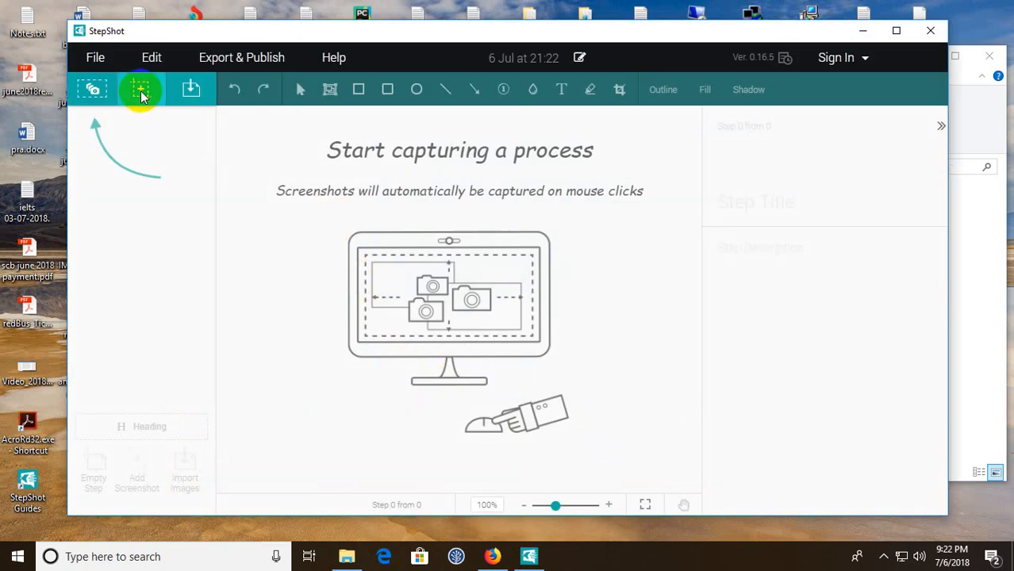
pyautogui.moveTo(140, 94)
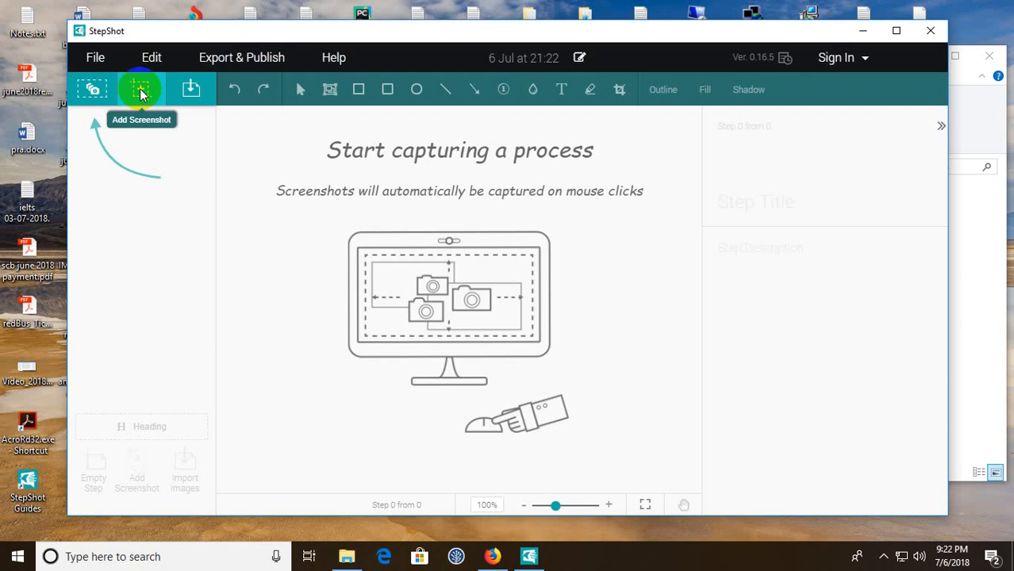
pyautogui.moveTo(93, 92)
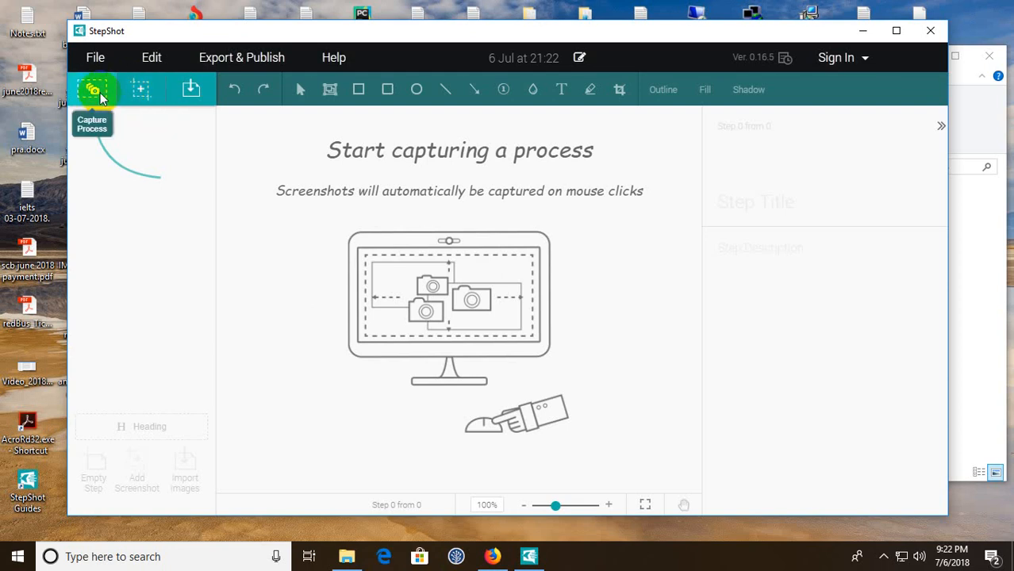
# Step: Capture launching Orca.Msi from Pictures and stepping past the setup wizard welcome page
pyautogui.click(92, 92)
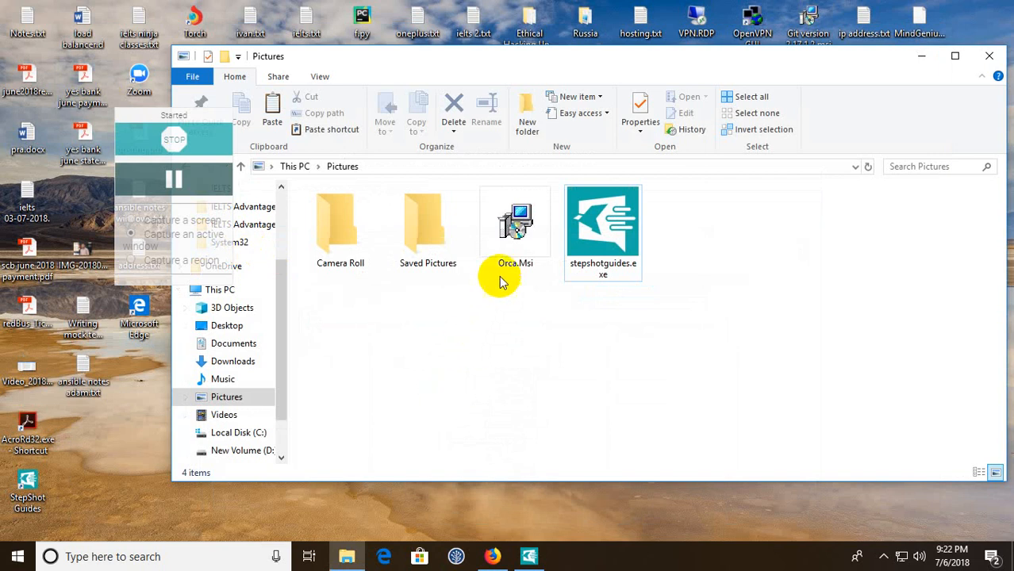
pyautogui.moveTo(514, 235)
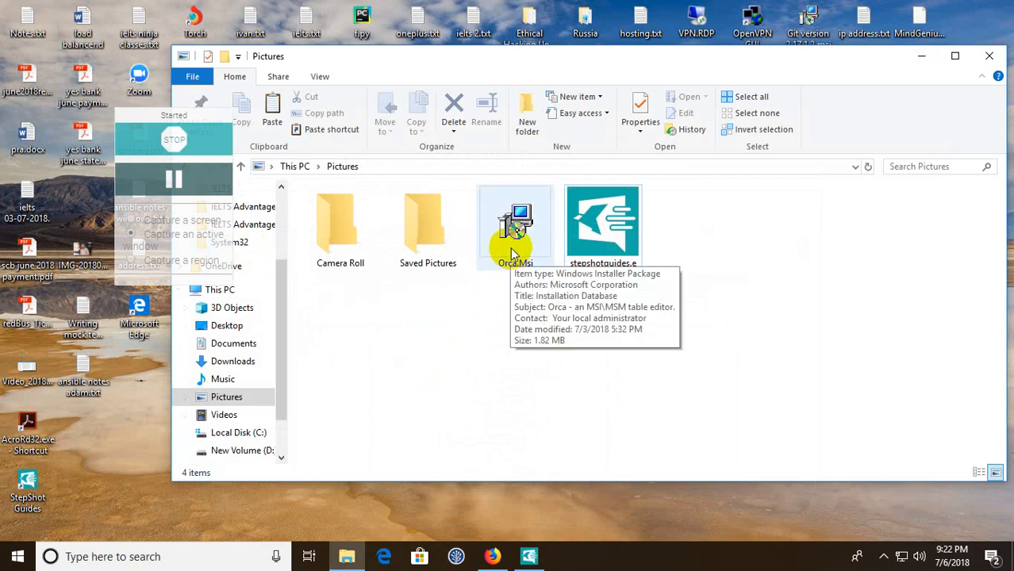
pyautogui.doubleClick(514, 222)
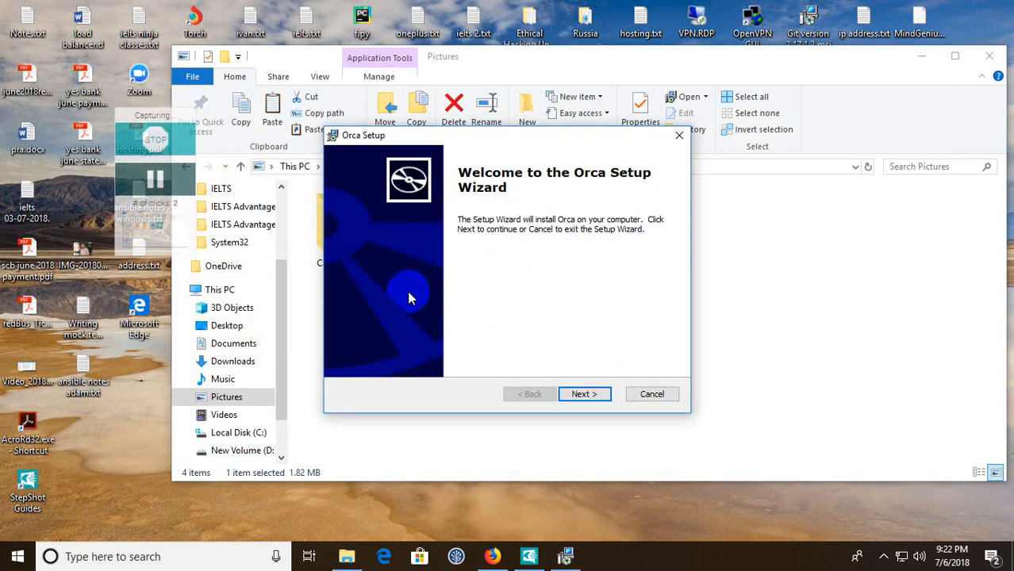
pyautogui.click(584, 394)
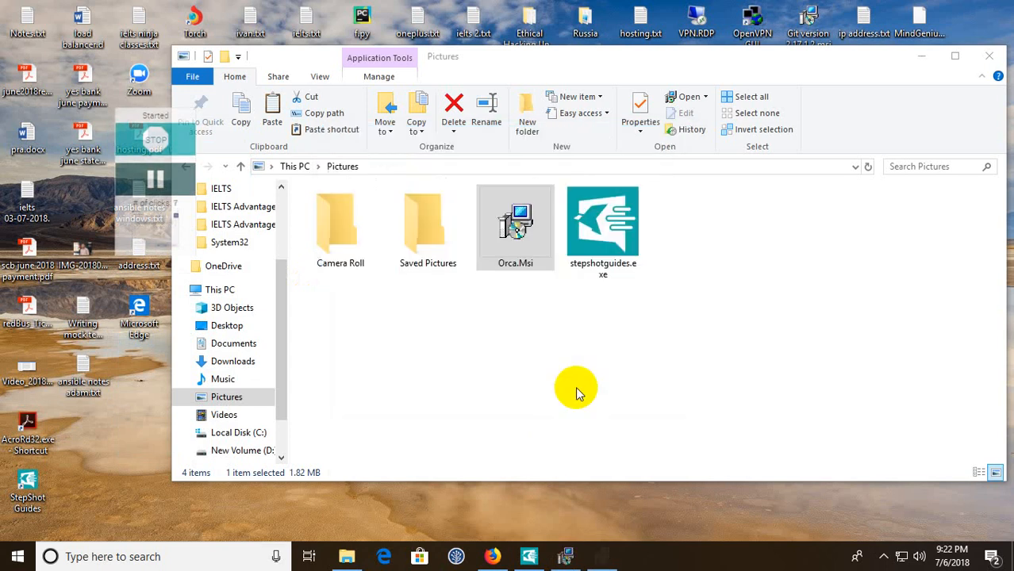
pyautogui.doubleClick(515, 222)
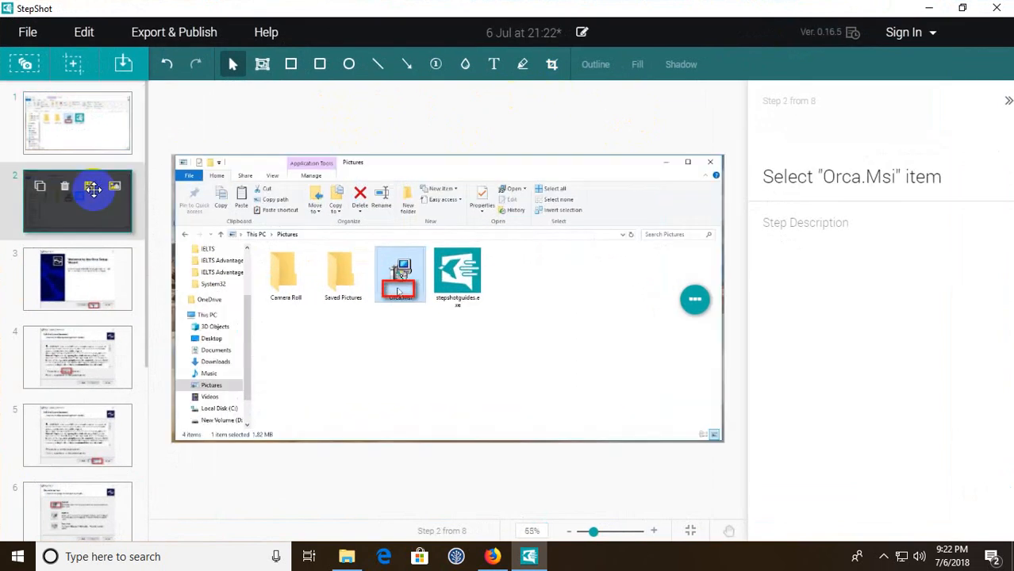
# Step: Review the captured steps and retitle the first one to Double click "Orca.Msi" item
pyautogui.click(77, 119)
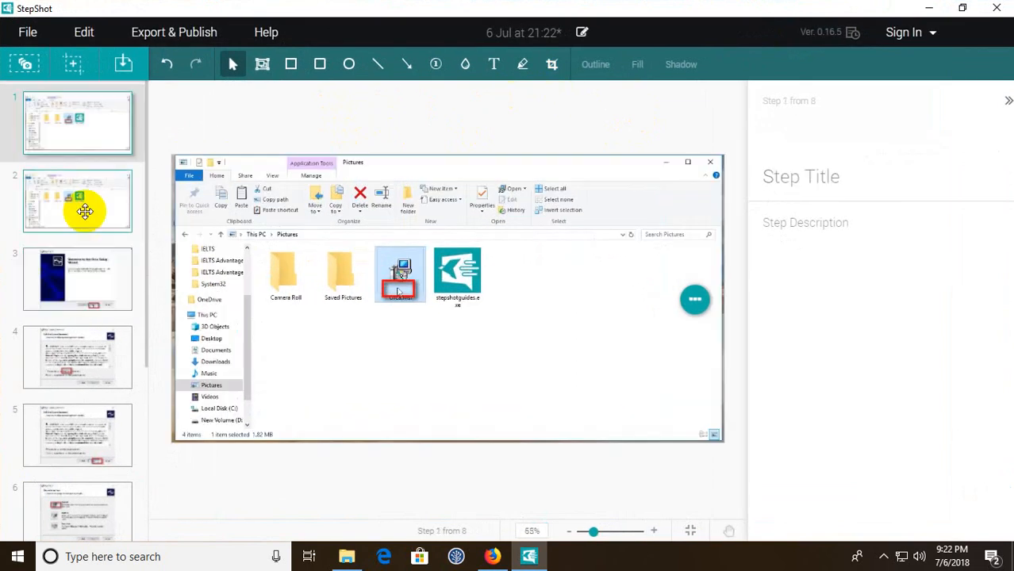
pyautogui.click(76, 200)
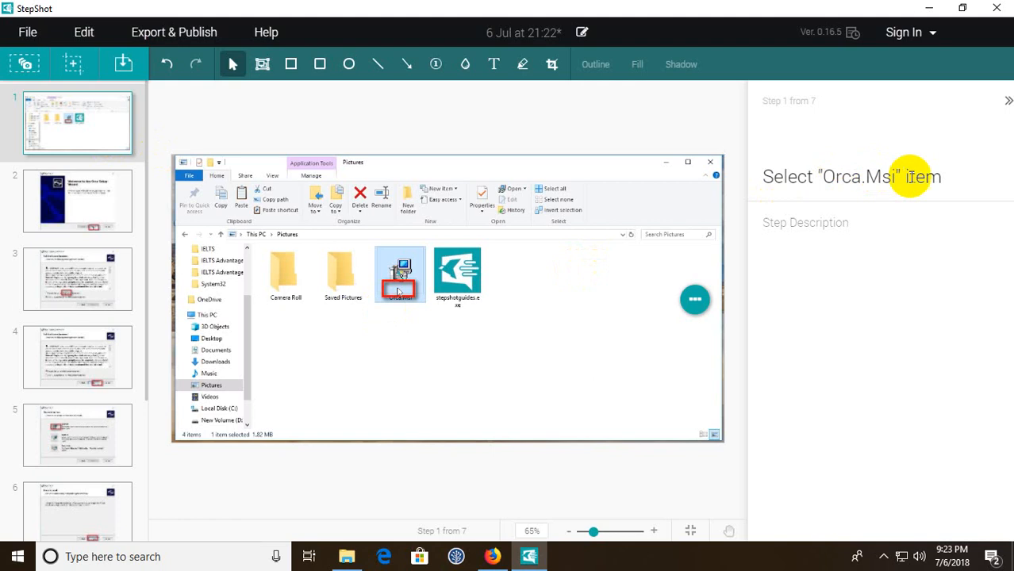
pyautogui.doubleClick(787, 176)
pyautogui.write('Double click')
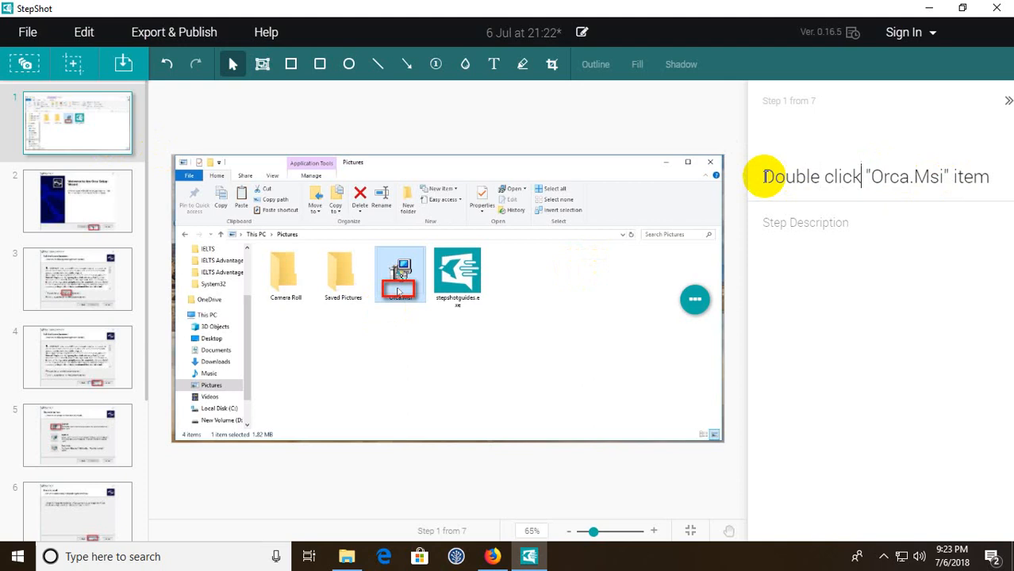
pyautogui.doubleClick(973, 177)
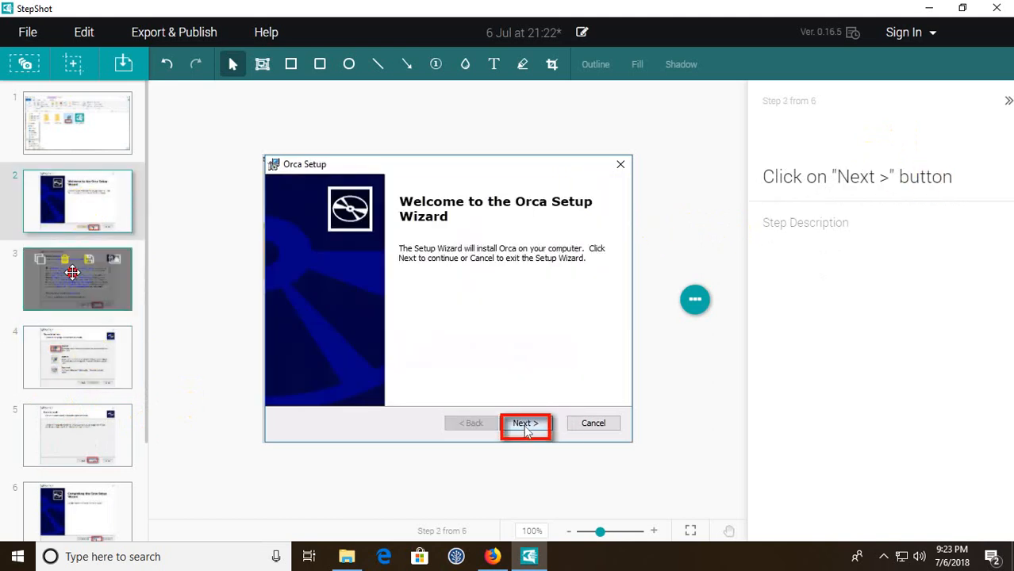
pyautogui.click(525, 422)
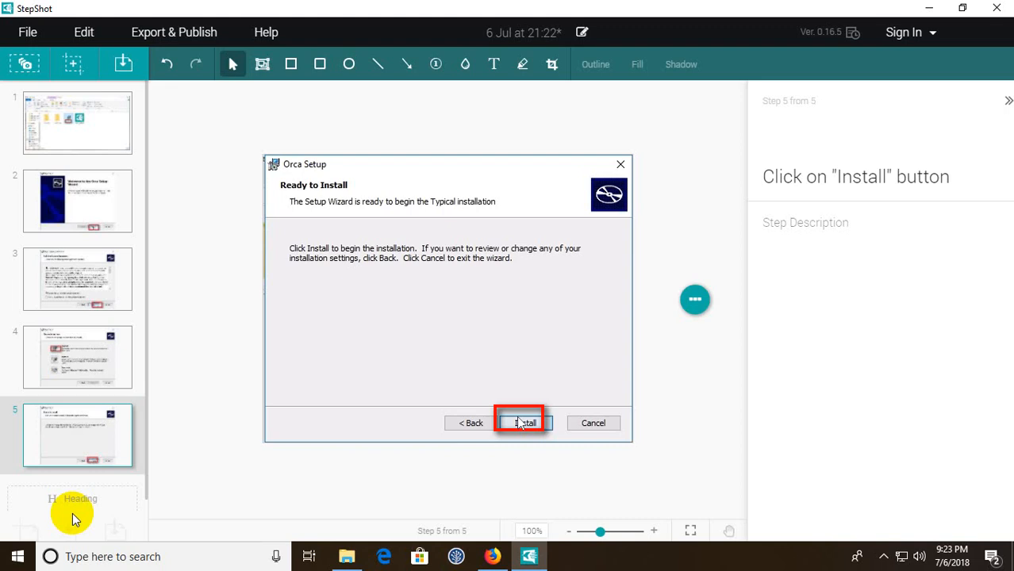
pyautogui.moveTo(175, 352)
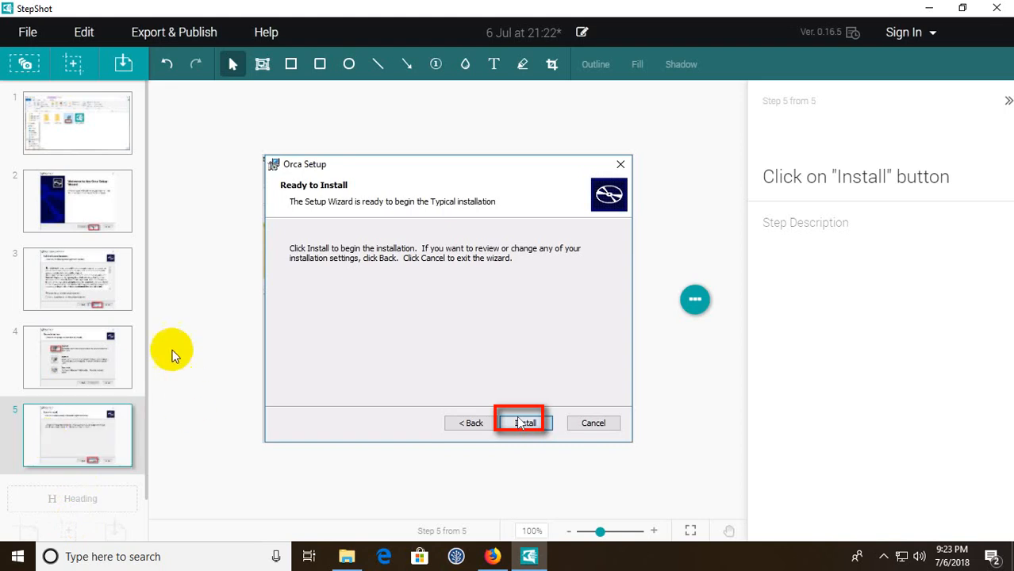
pyautogui.moveTo(152, 214)
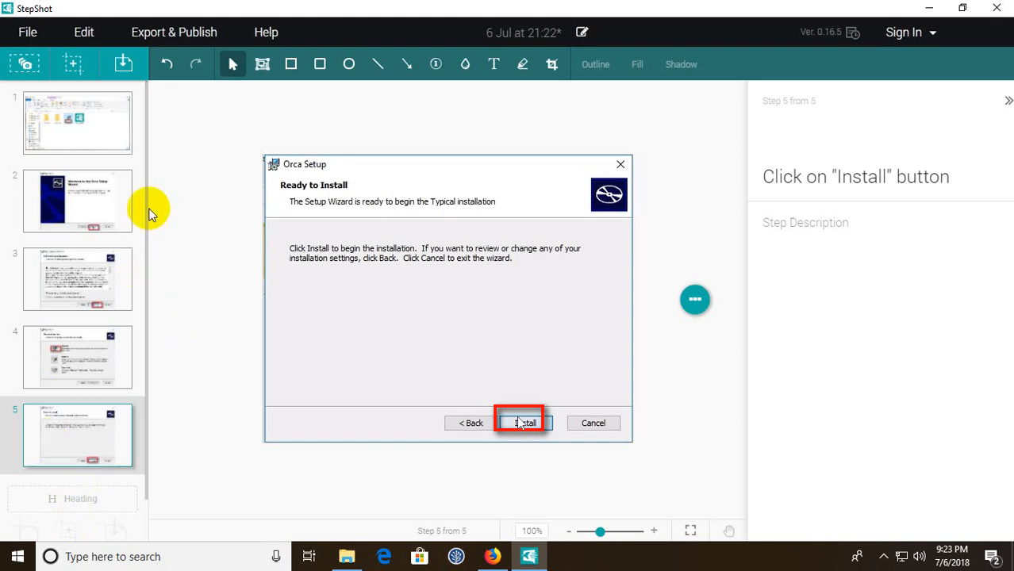
pyautogui.moveTo(168, 38)
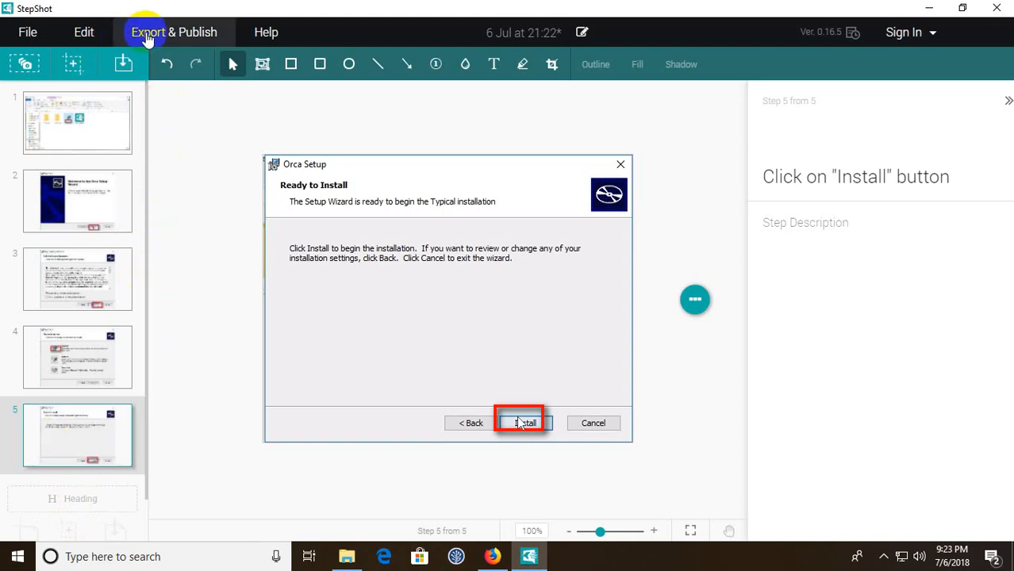
# Step: Start an Export & Publish of the guide in PDF format
pyautogui.click(174, 31)
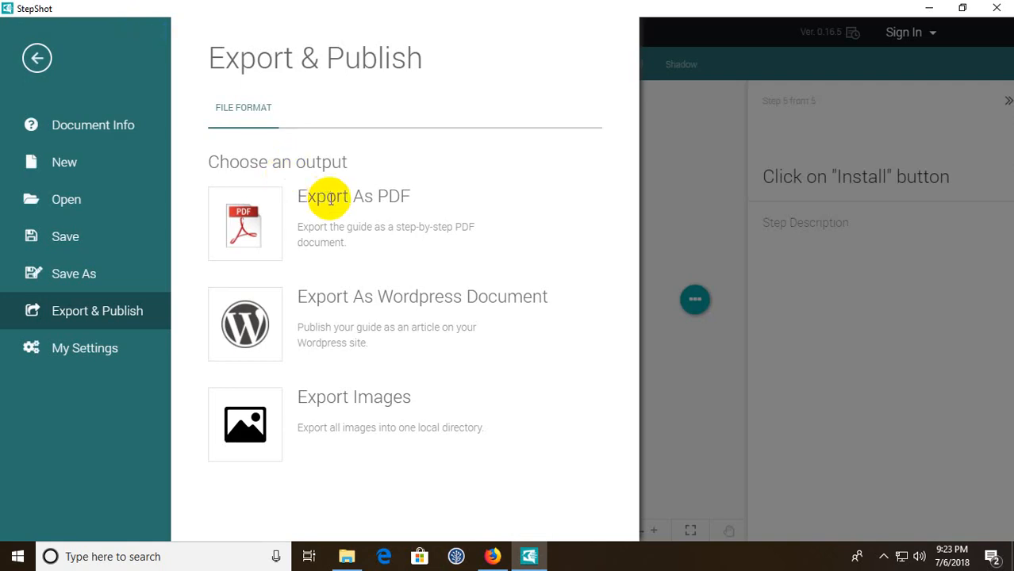
pyautogui.moveTo(283, 292)
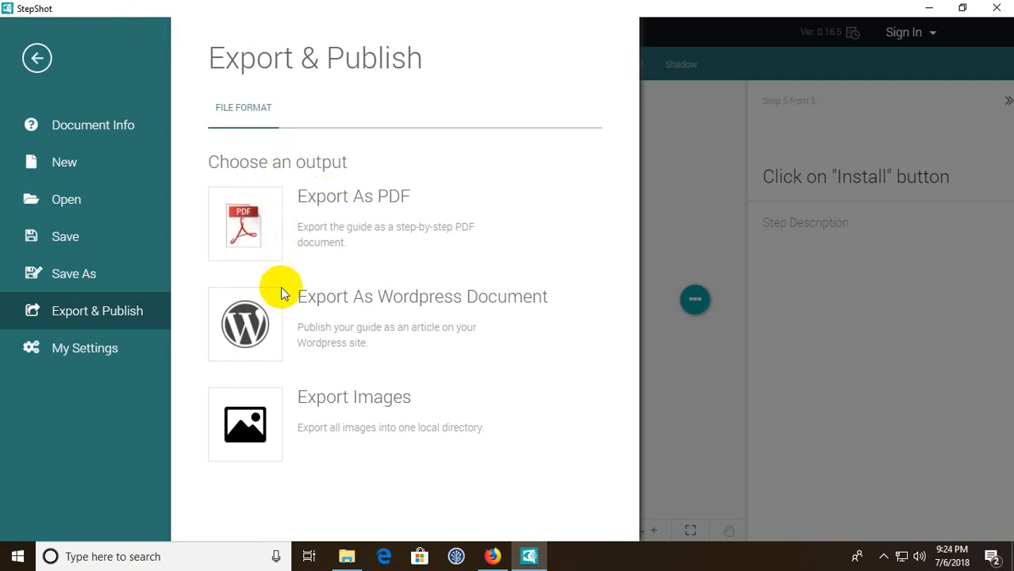
pyautogui.moveTo(342, 316)
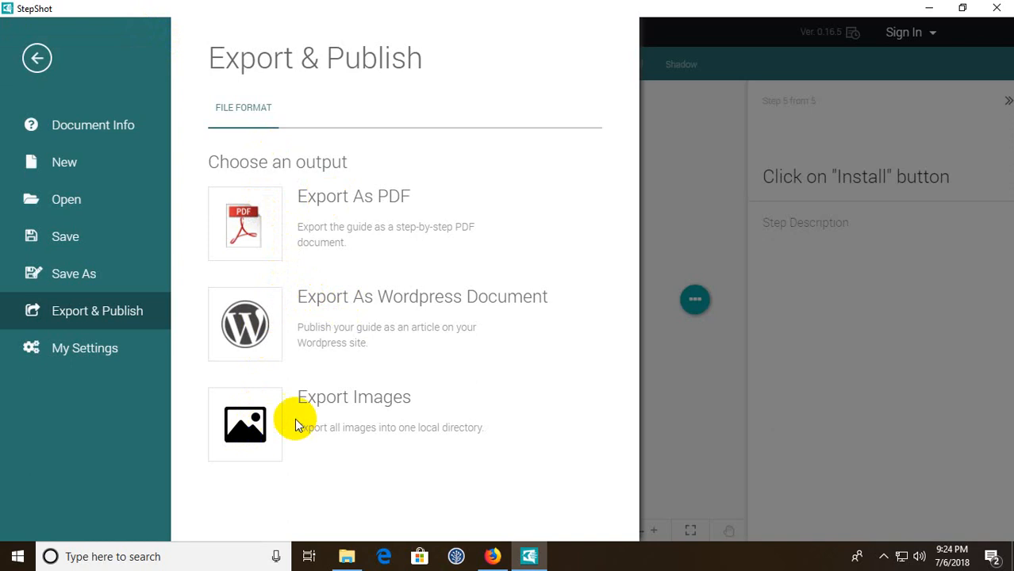
pyautogui.moveTo(264, 247)
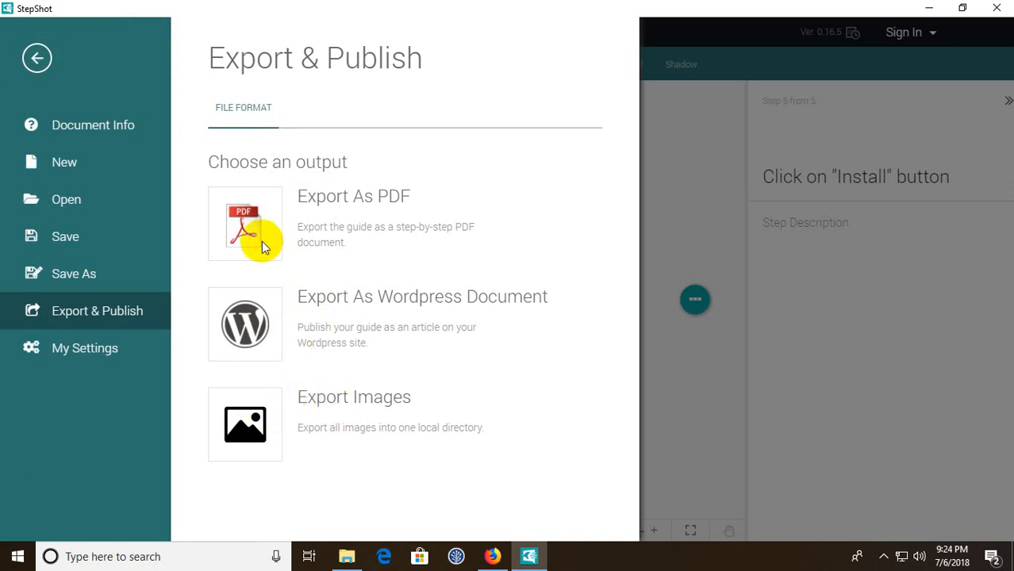
pyautogui.click(244, 224)
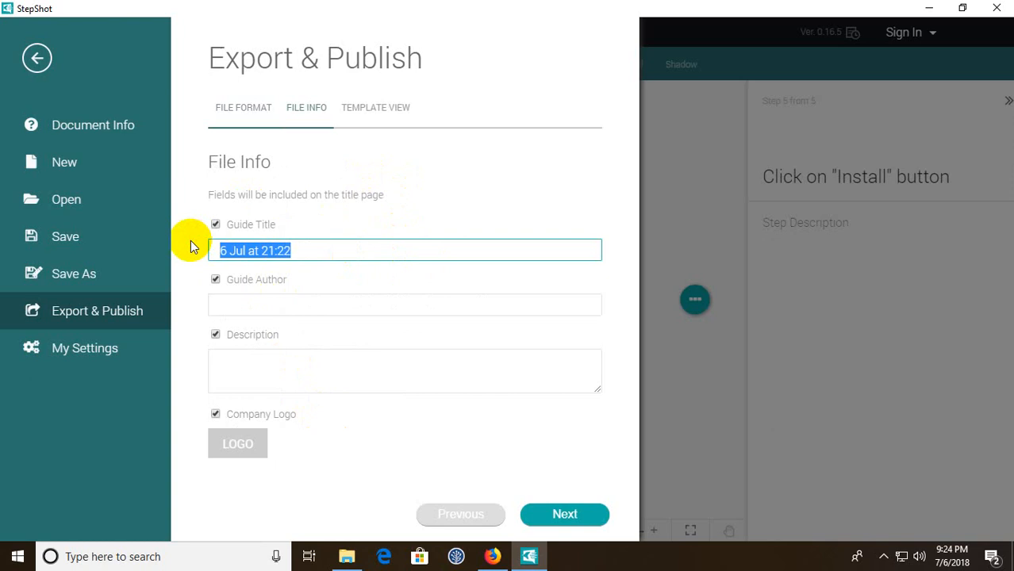
# Step: Fill File Info with title Installing Orca, author Uday, description Testing purpose, and continue to templates
pyautogui.write('Installing Orca')
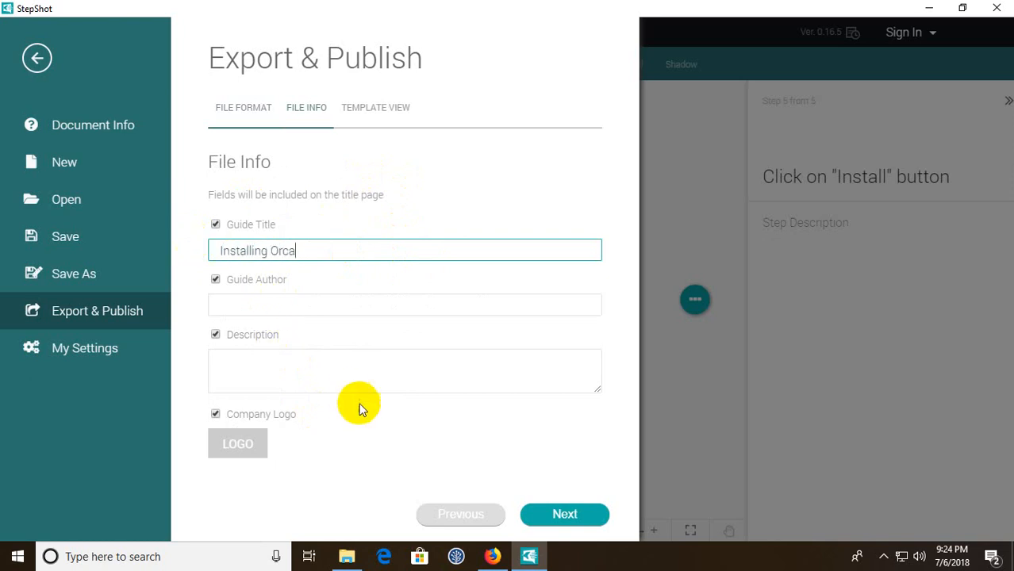
pyautogui.write('Uday Kiran')
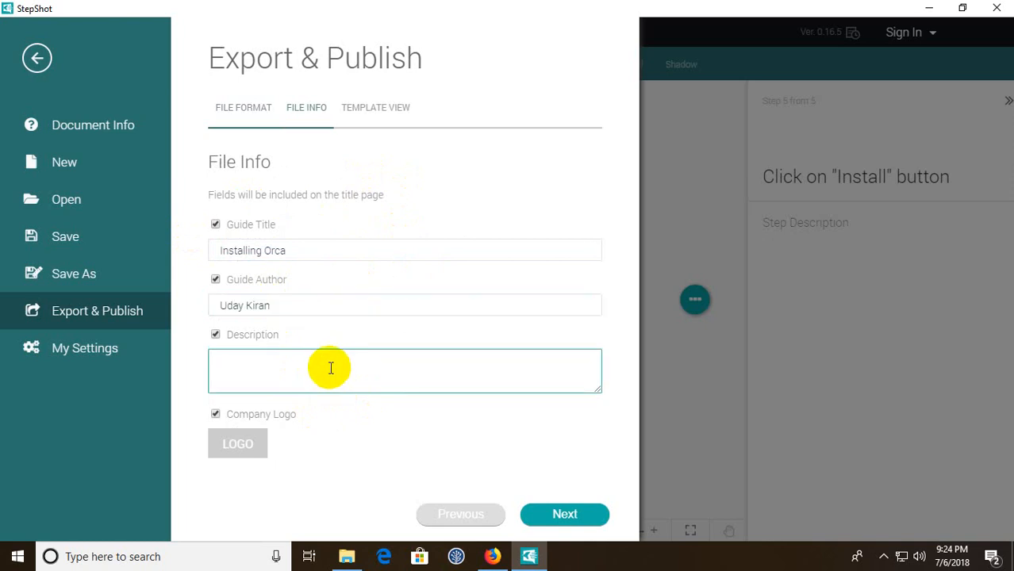
pyautogui.write('Testing purpse')
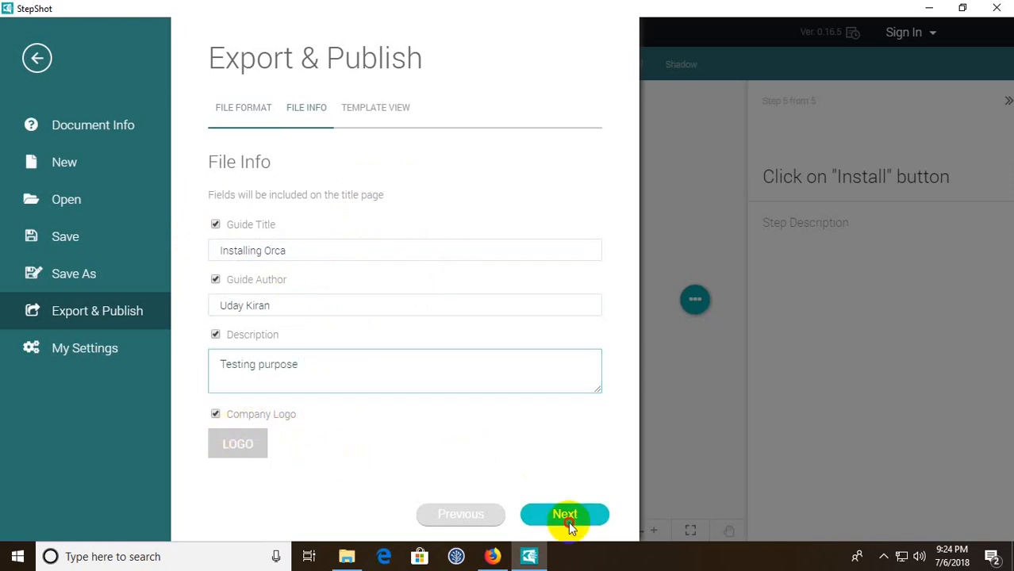
pyautogui.click(565, 514)
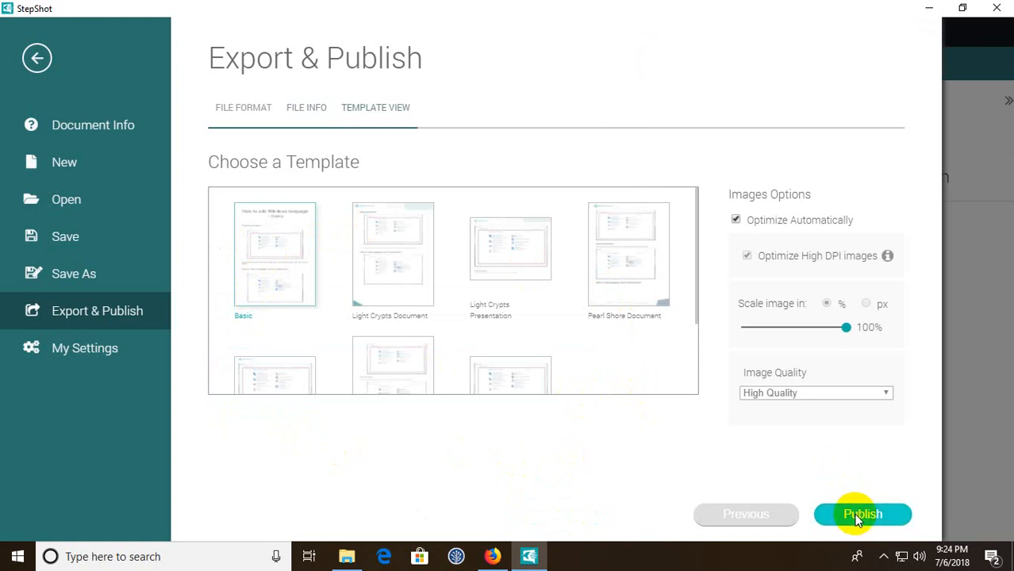
# Step: Publish the guide as Installing Orca.pdf into the Pictures folder
pyautogui.click(864, 515)
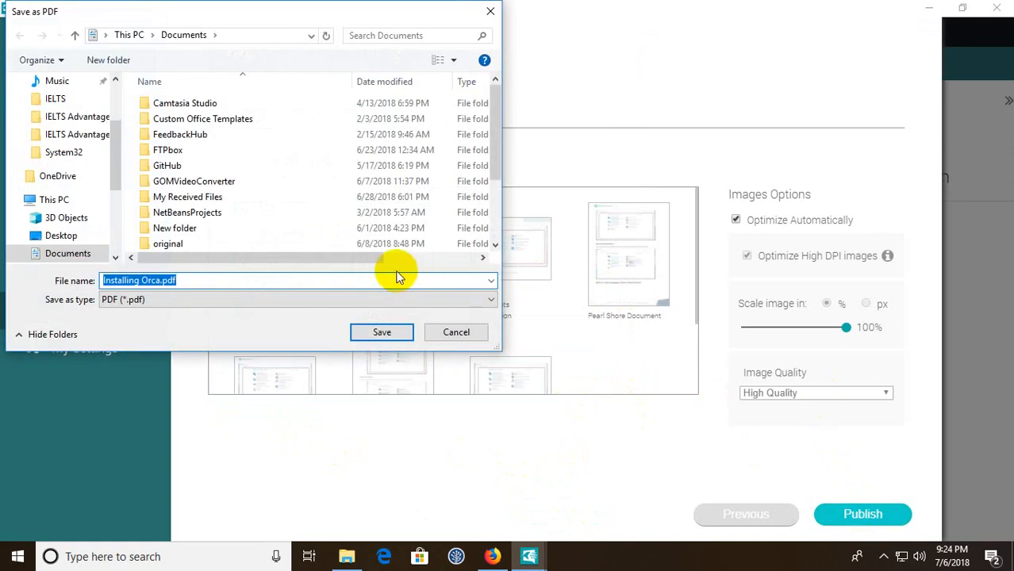
pyautogui.click(116, 87)
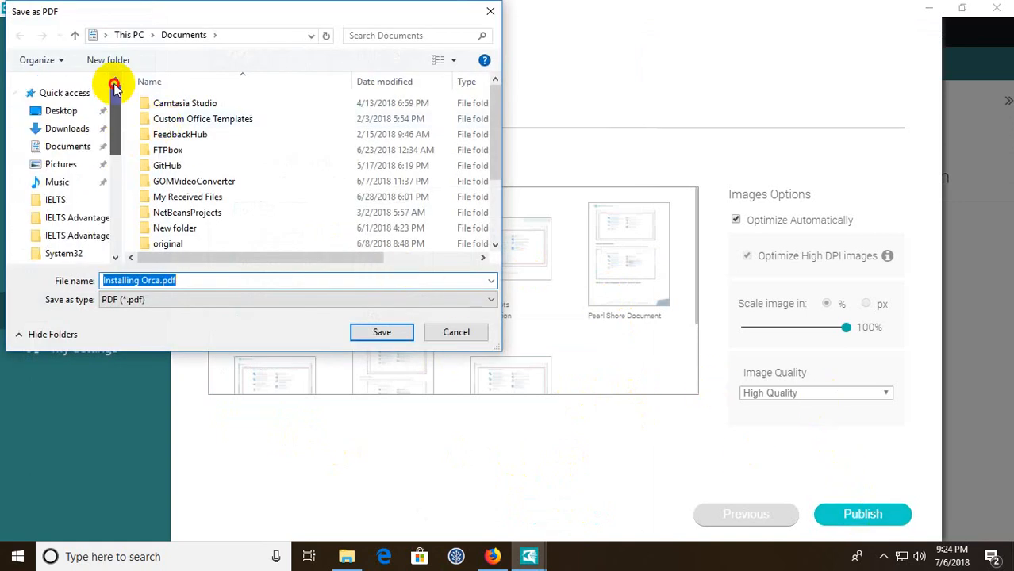
pyautogui.click(61, 111)
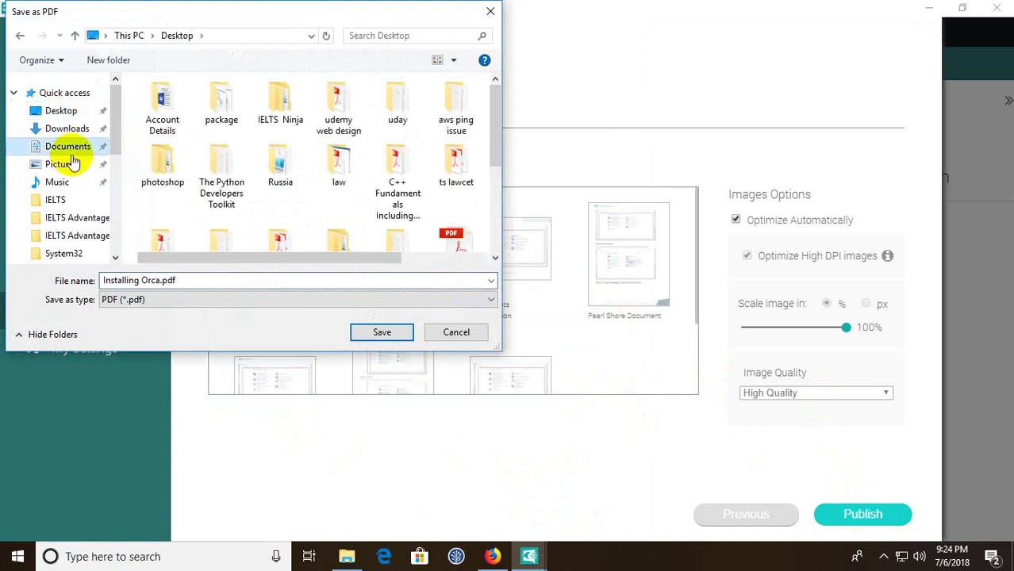
pyautogui.click(381, 334)
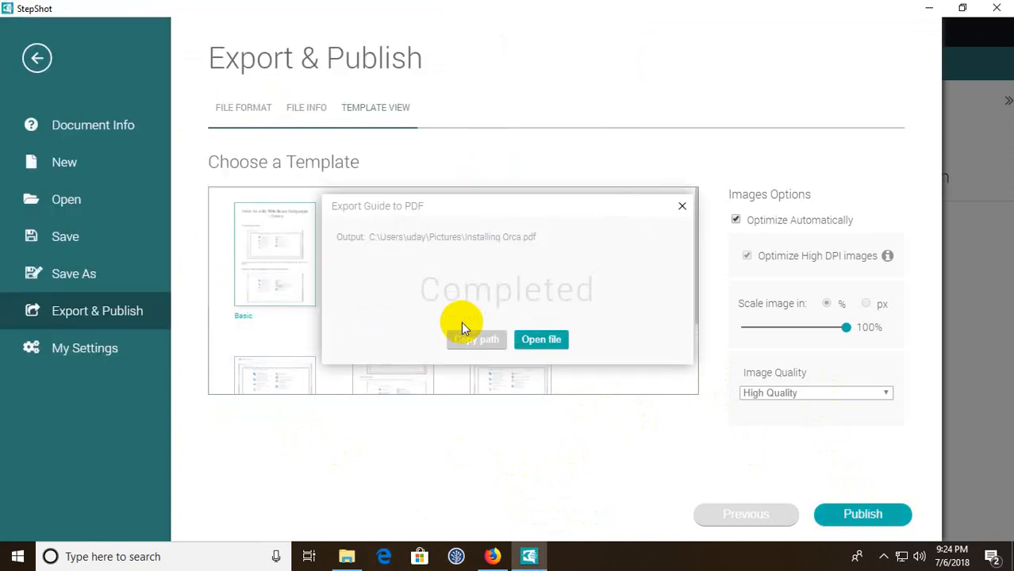
# Step: Review the exported Installing Orca.pdf in Acrobat Reader, scrolling through its steps
pyautogui.click(542, 340)
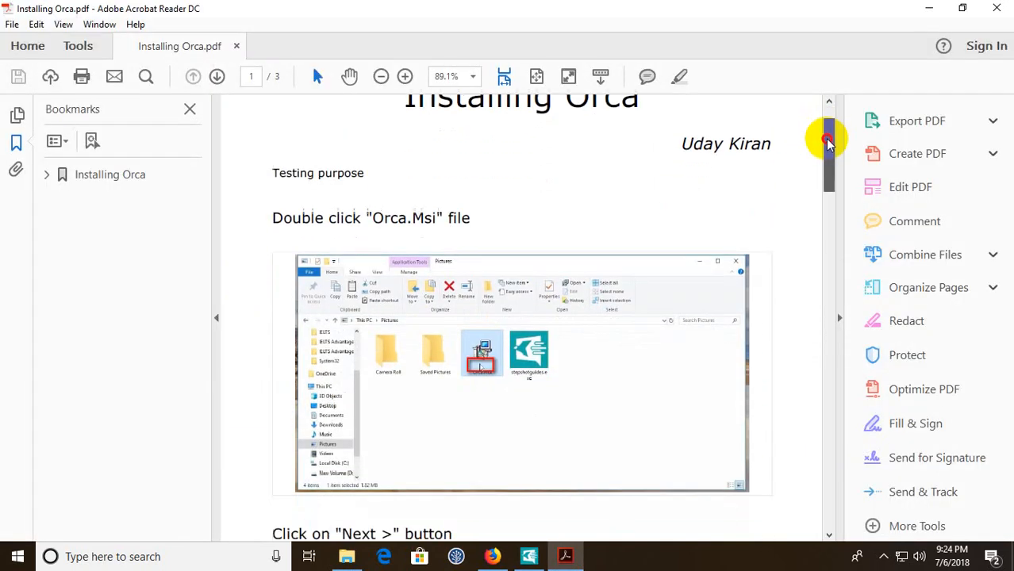
pyautogui.scroll(-3)
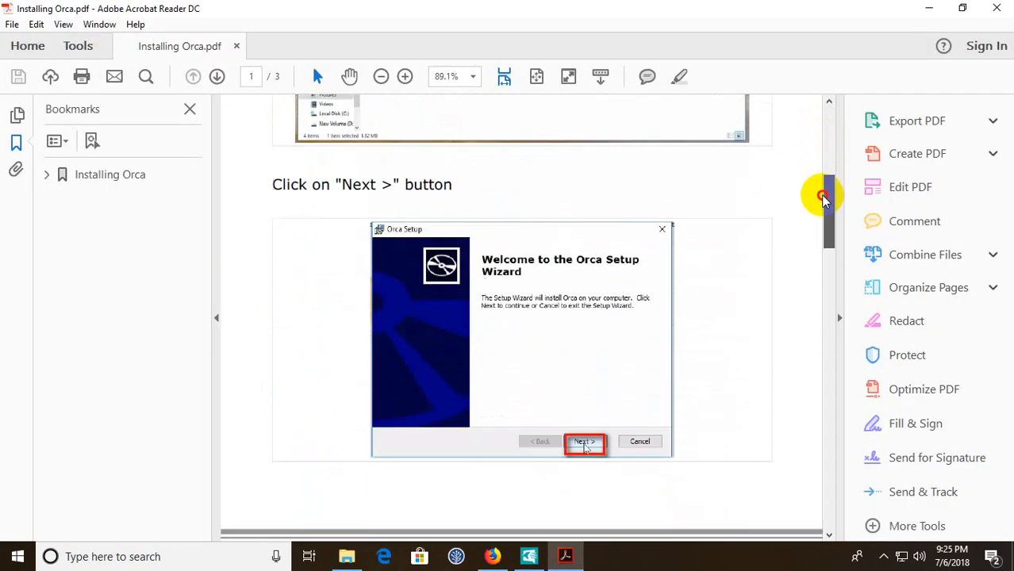
pyautogui.scroll(-3)
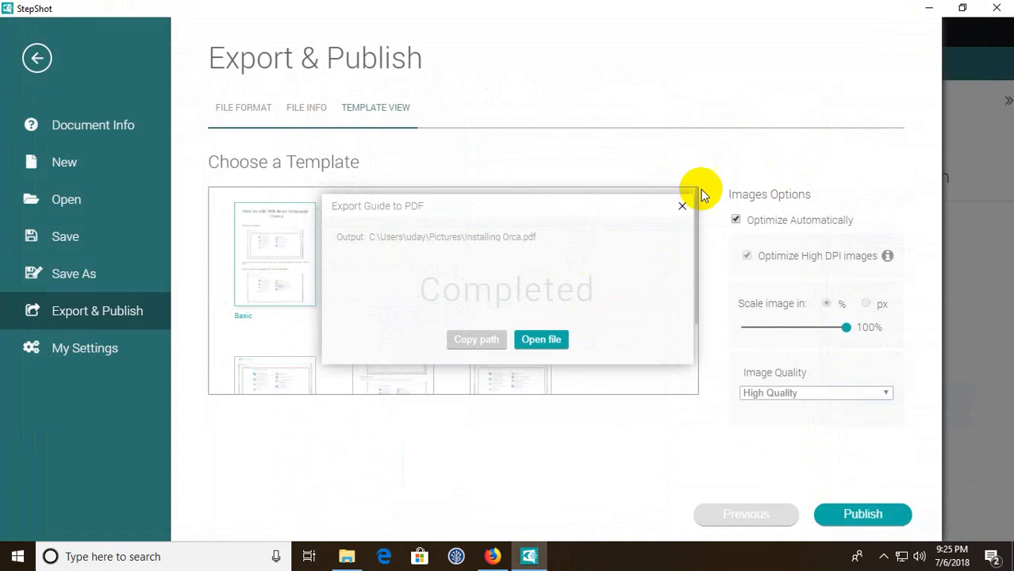
# Step: Dismiss the export completed message to return to the desktop
pyautogui.click(683, 206)
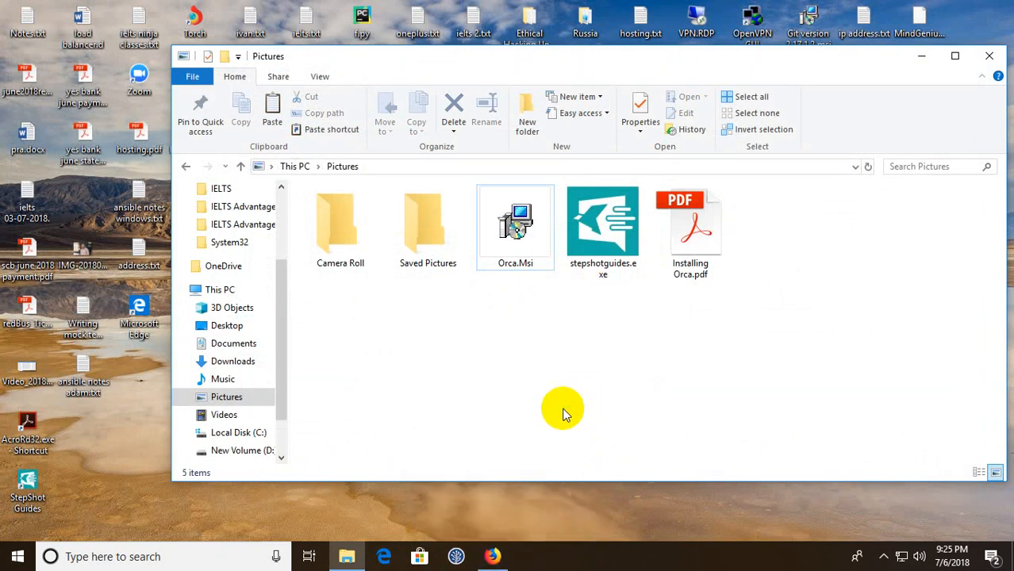
pyautogui.moveTo(546, 435)
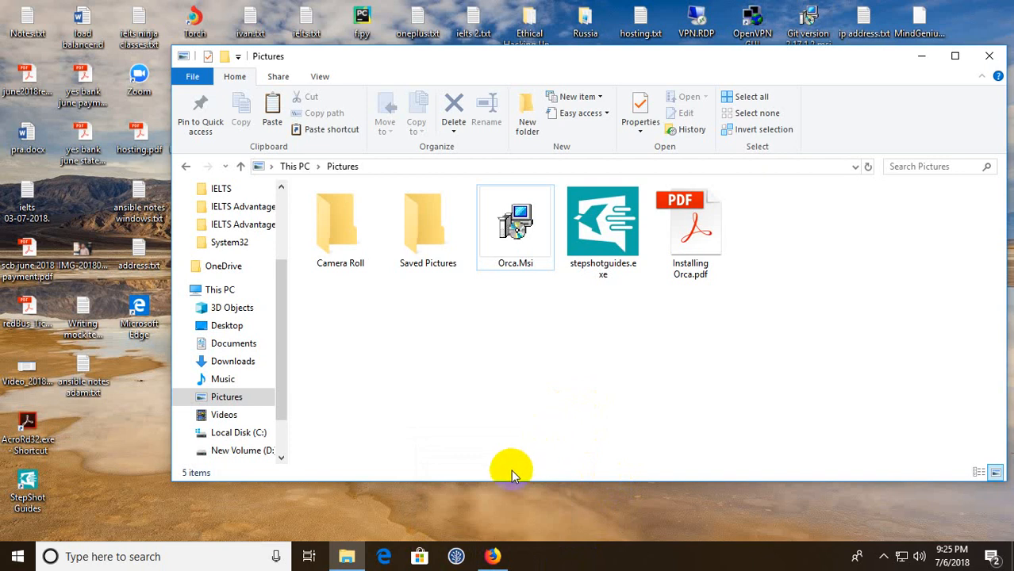
pyautogui.moveTo(511, 541)
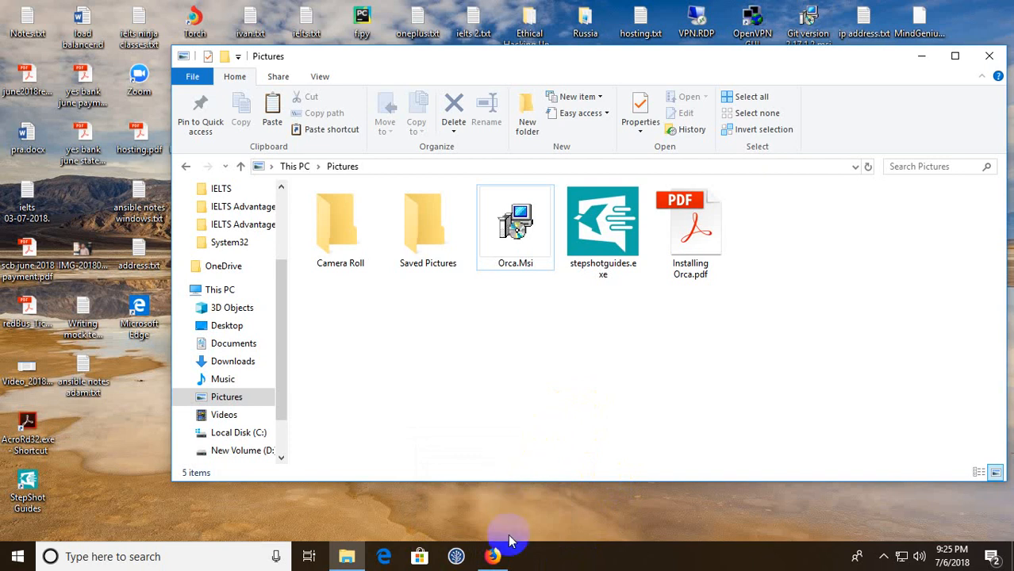
# Step: In a new Firefox tab, reach the DevOps Diary Windows topic page
pyautogui.click(492, 556)
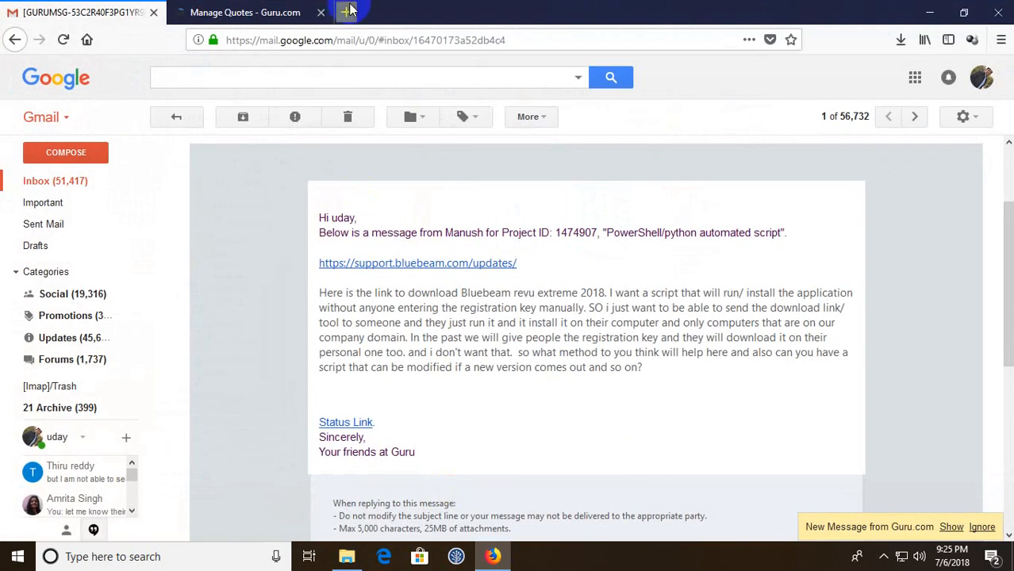
pyautogui.click(344, 10)
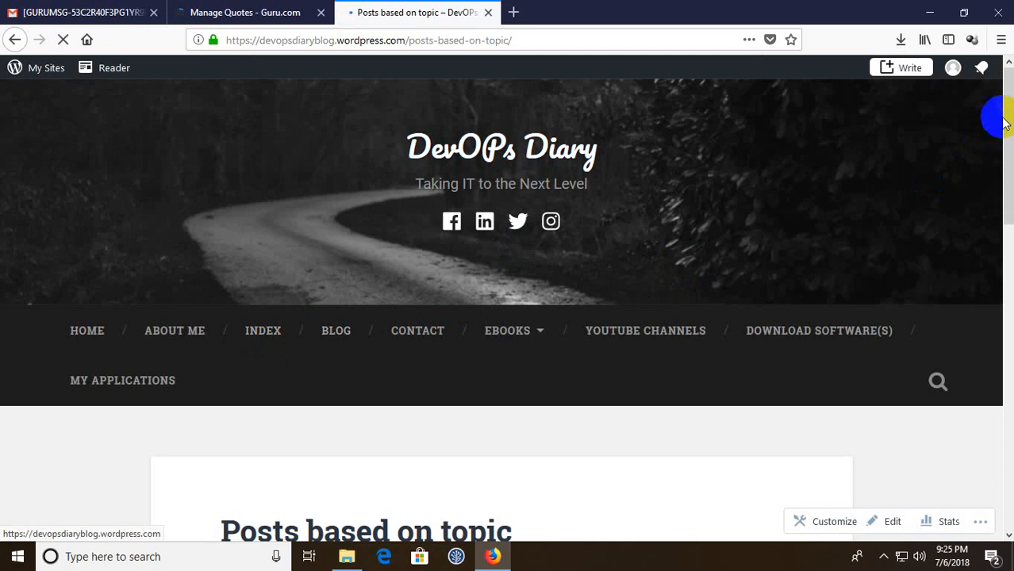
pyautogui.scroll(-3)
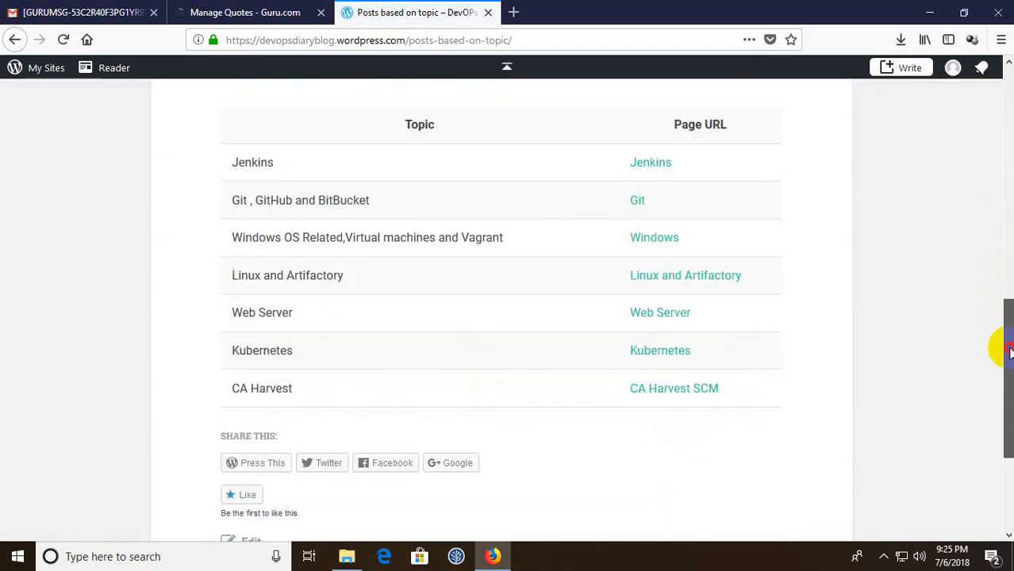
pyautogui.click(654, 238)
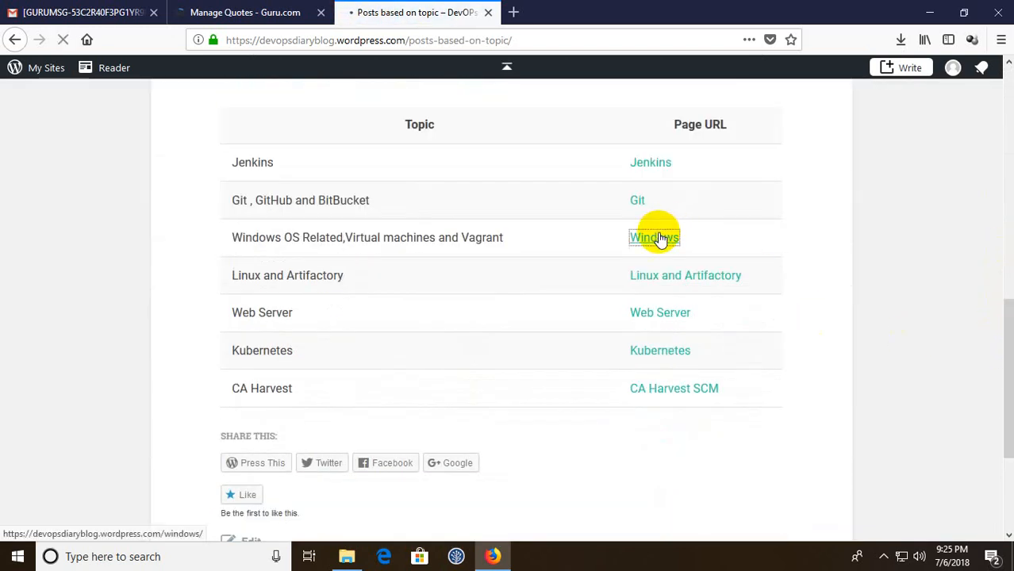
pyautogui.click(654, 238)
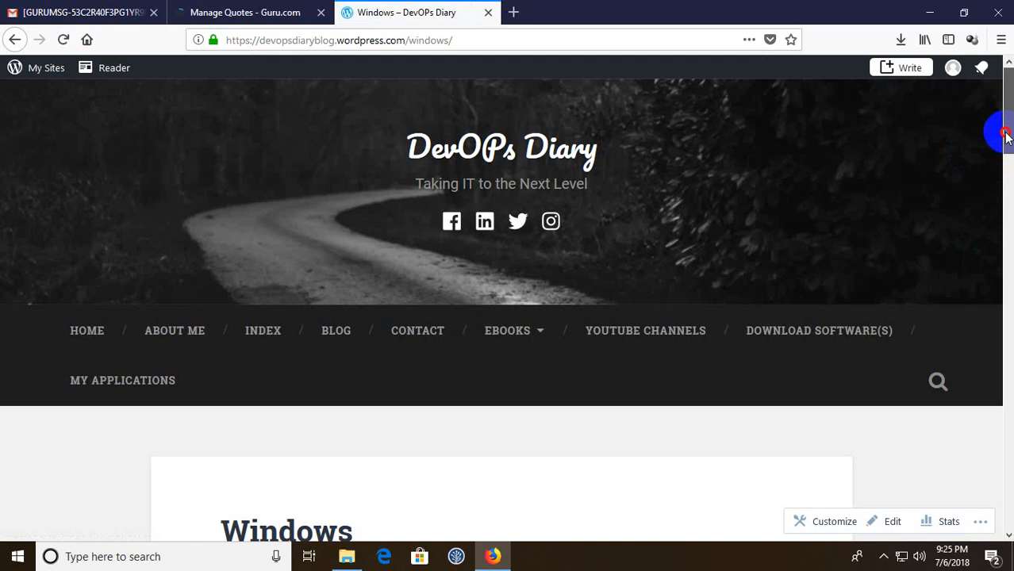
# Step: Open and read the post on capturing a process on Windows with screenshots
pyautogui.scroll(-3)
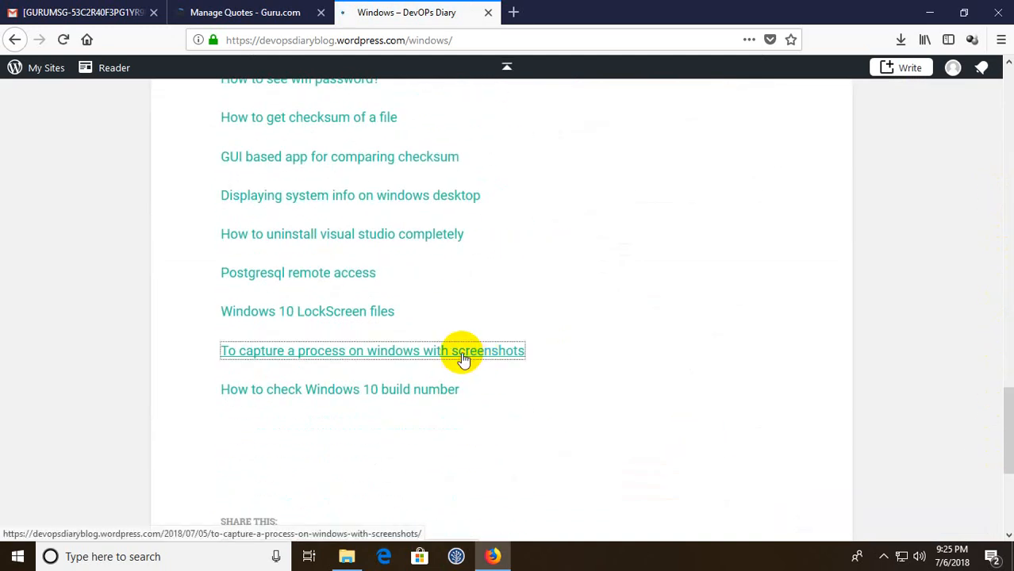
pyautogui.click(373, 351)
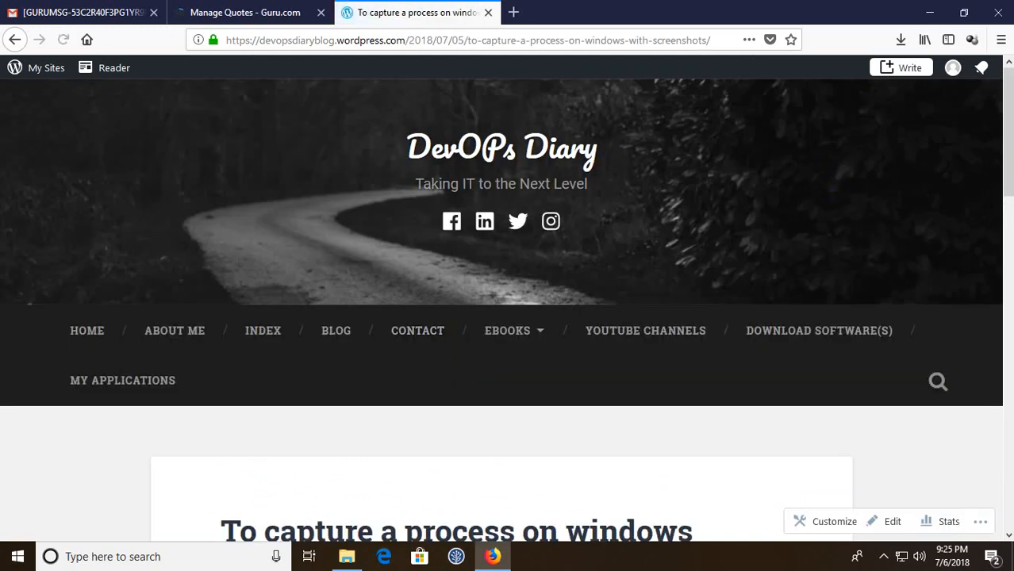
pyautogui.scroll(-3)
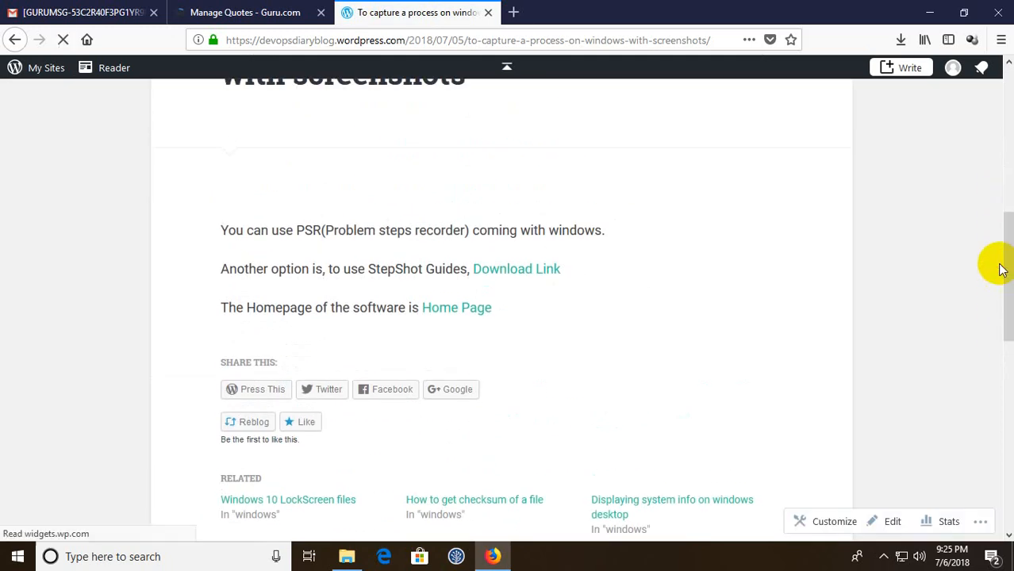
pyautogui.moveTo(457, 308)
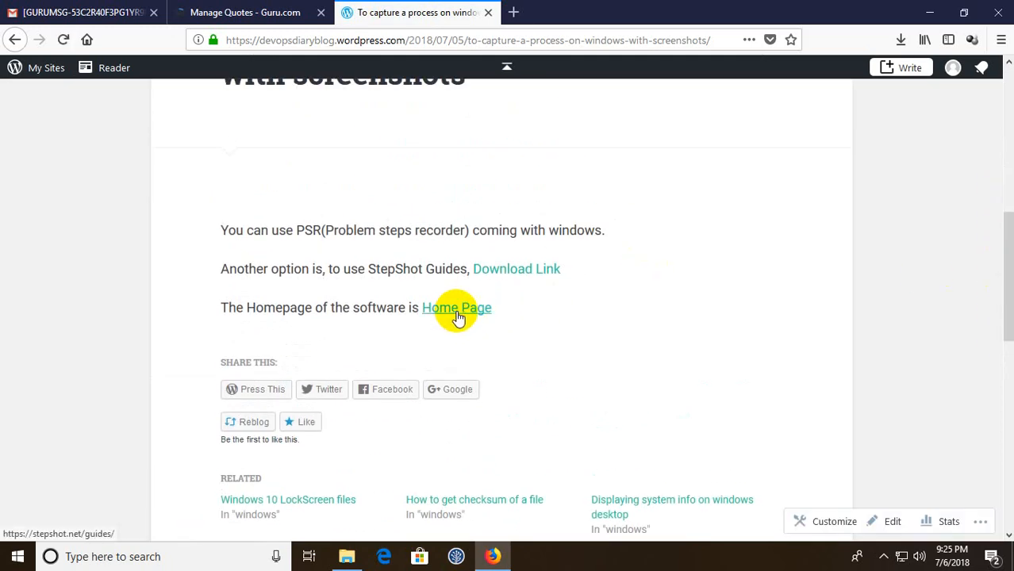
pyautogui.moveTo(512, 270)
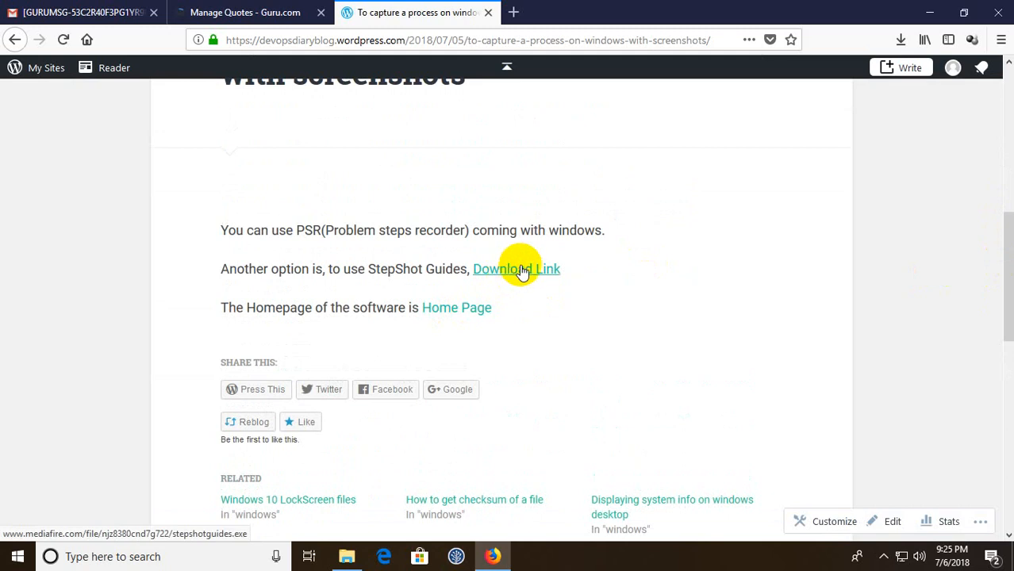
pyautogui.moveTo(711, 185)
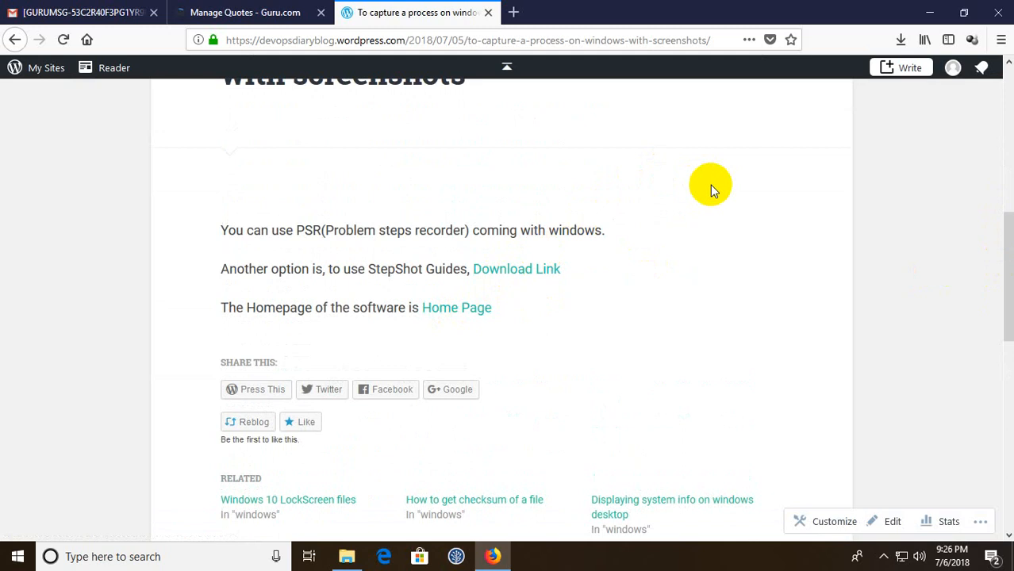